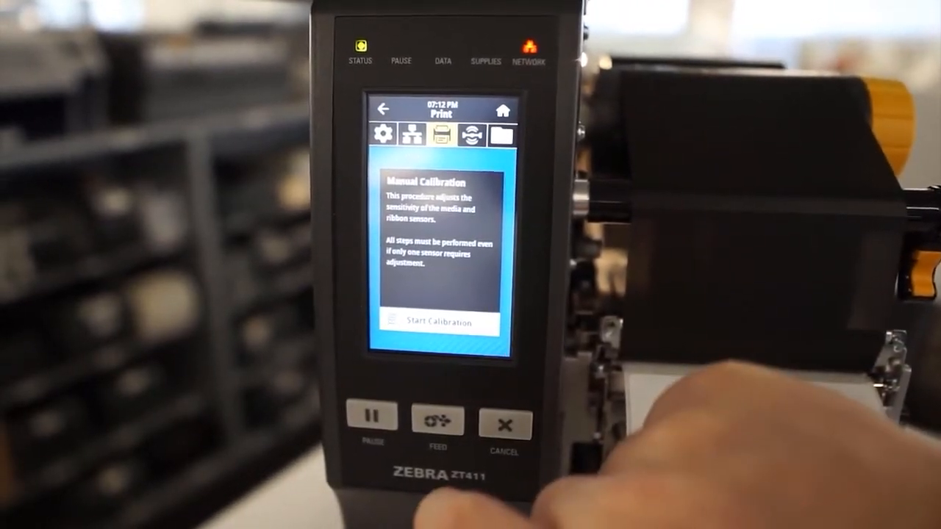
Step: Start the manual media and ribbon sensor calibration
{"action": "left_click", "coordinate": [440, 325]}
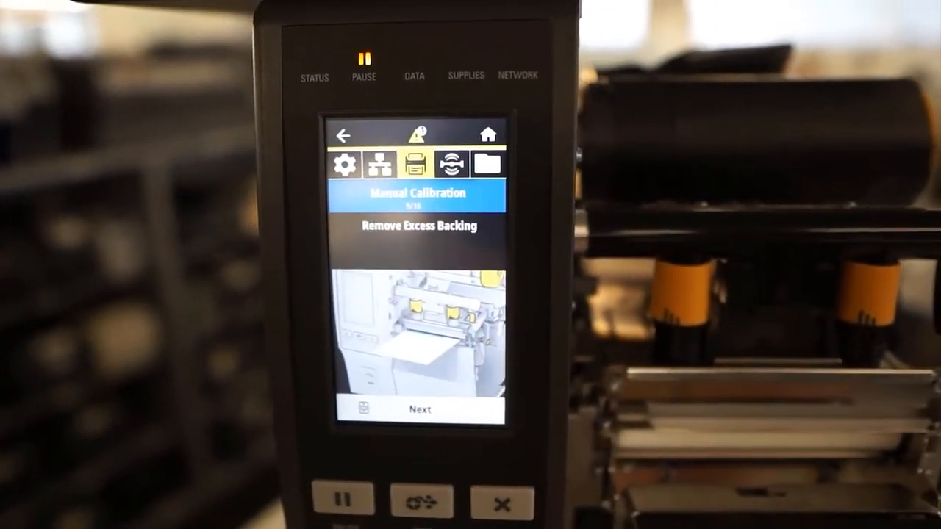
Step: Confirm excess backing is removed and run the media sensor calibration
{"action": "left_click", "coordinate": [420, 410]}
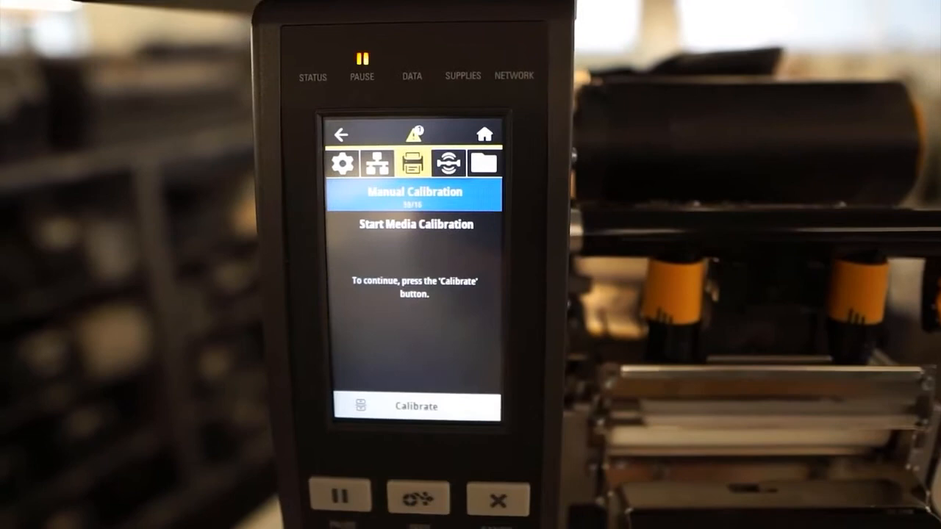
{"action": "left_click", "coordinate": [416, 407]}
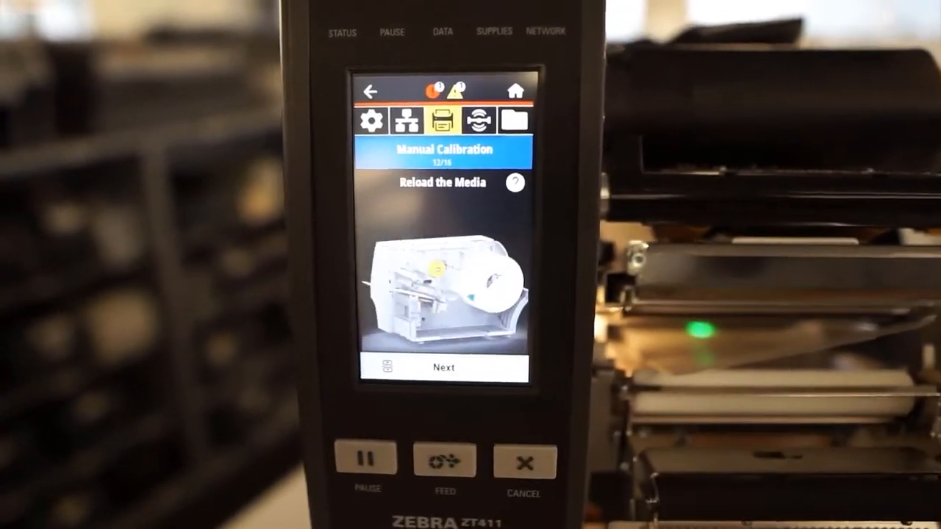
Step: Confirm the media is reloaded to reach step 14, Reload the Ribbon
{"action": "left_click", "coordinate": [423, 367]}
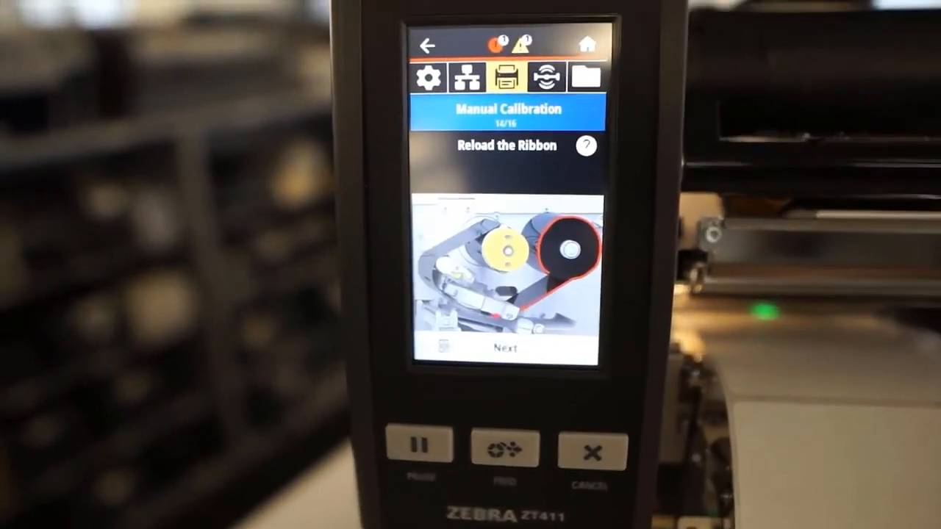